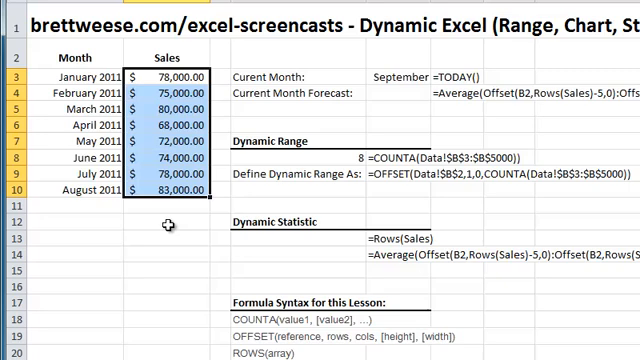
pyautogui.moveTo(168, 76)
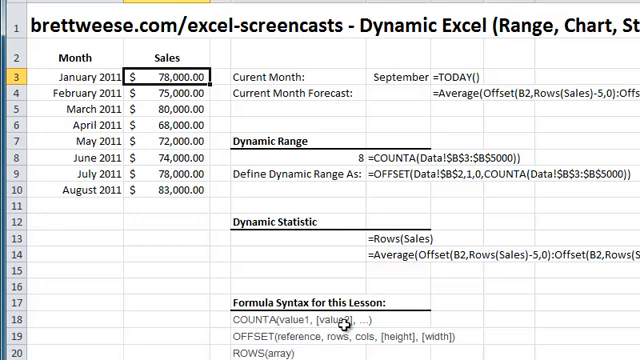
pyautogui.moveTo(444, 316)
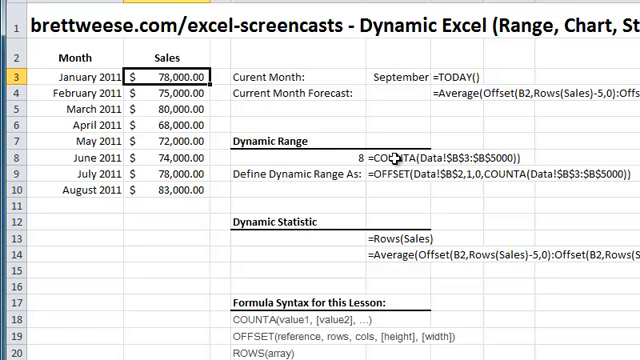
pyautogui.moveTo(454, 166)
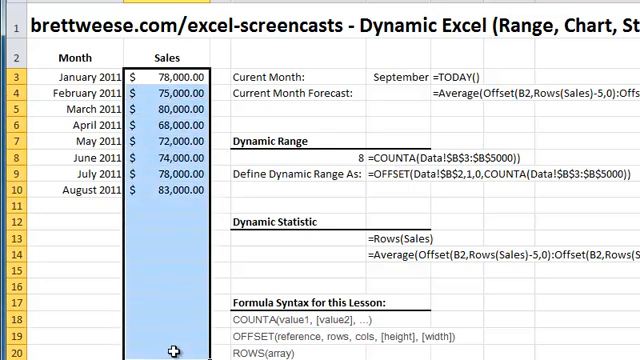
# Enter a 10.00 sale below August 2011, raising the COUNTA row count to 9.
pyautogui.click(178, 76)
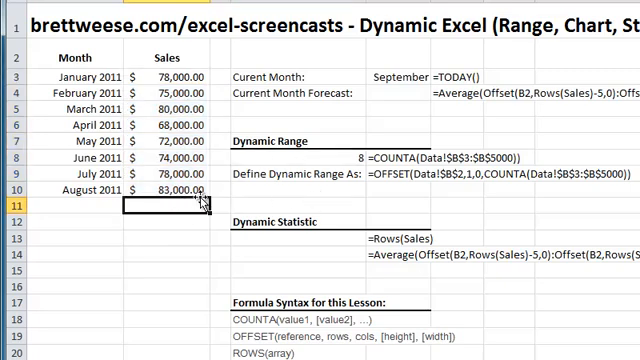
pyautogui.write('10.00')
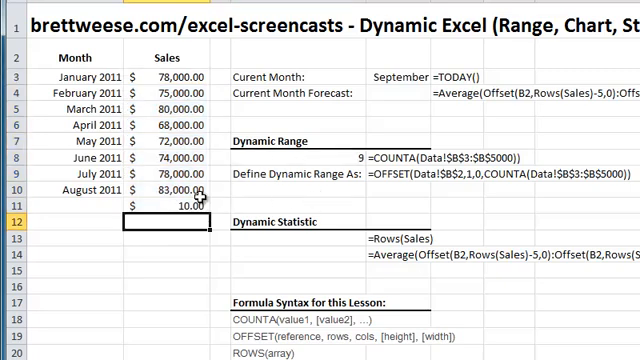
pyautogui.press('Delete')
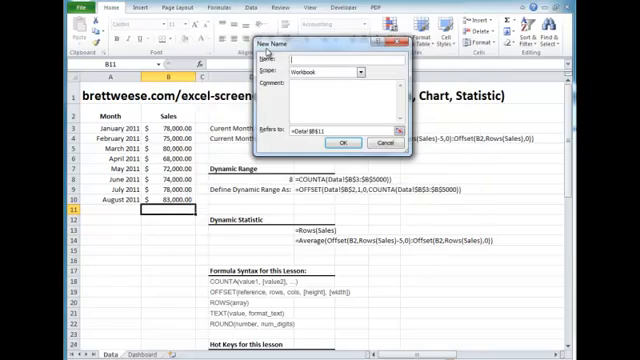
# Name the range Sales and refer it to =OFFSET(Data!$B$2,1,0,COUNTA(Data!...)) so it grows with entries.
pyautogui.write('S')
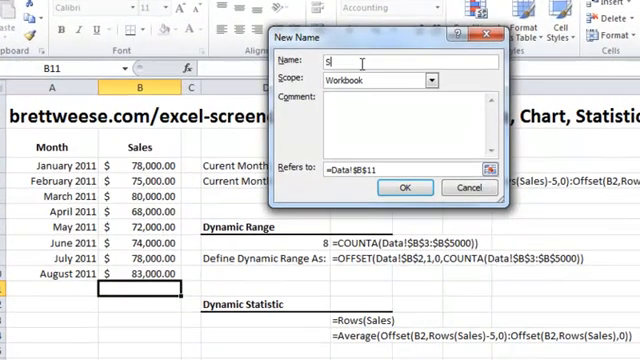
pyautogui.write('ales')
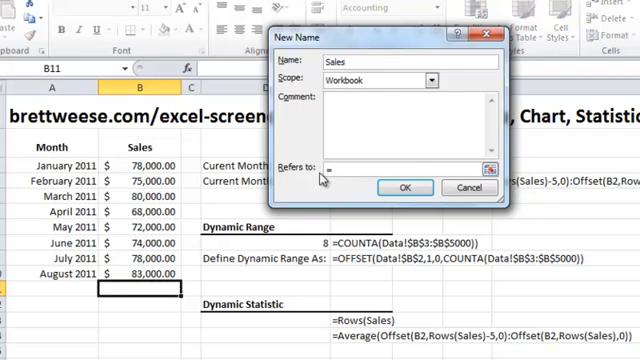
pyautogui.write('=Offset')
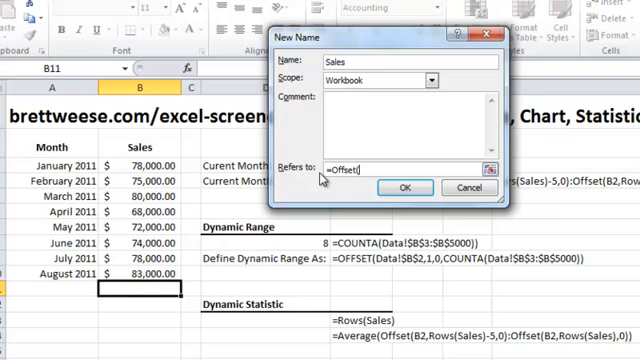
pyautogui.write('(Data')
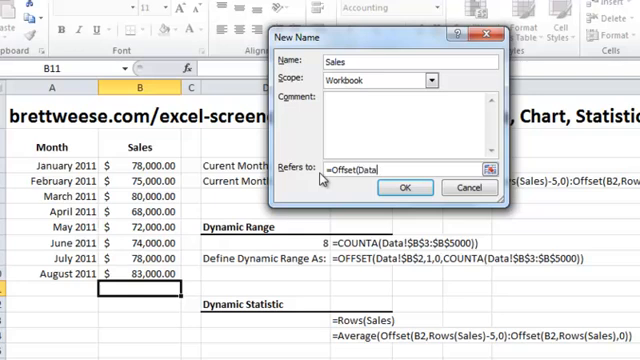
pyautogui.write('!B')
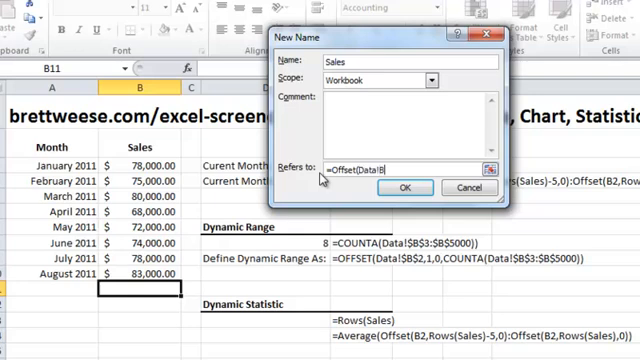
pyautogui.write('$2')
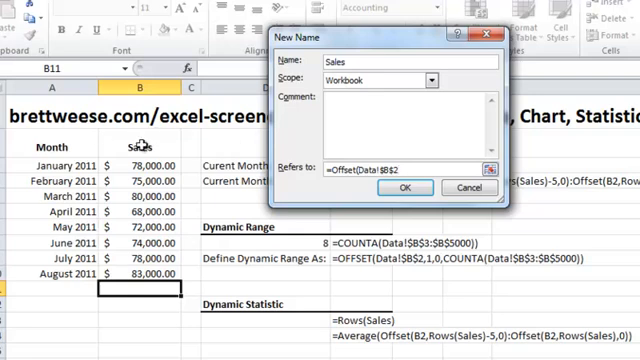
pyautogui.moveTo(152, 144)
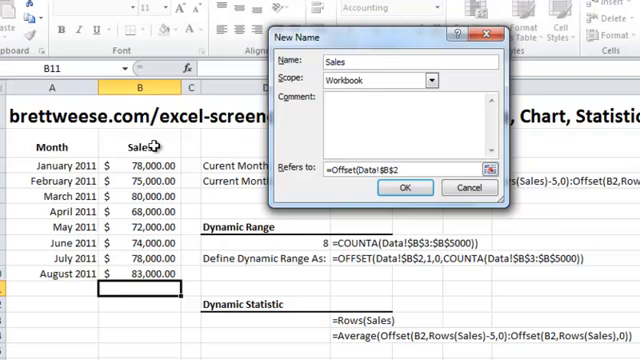
pyautogui.write(',')
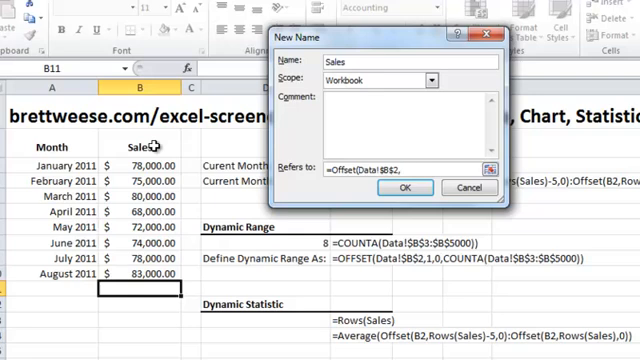
pyautogui.write('1,0')
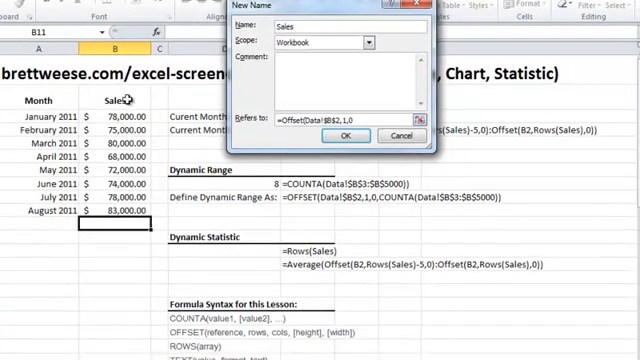
pyautogui.write(',Counta')
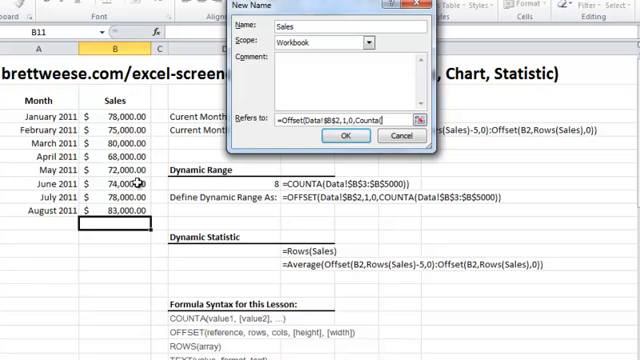
pyautogui.write('(Data')
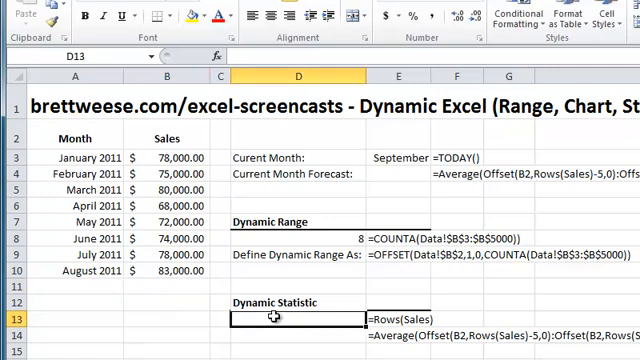
# Enter =ROWS(Sales) under Dynamic Statistic to count the rows in the Sales range.
pyautogui.write('=rows(')
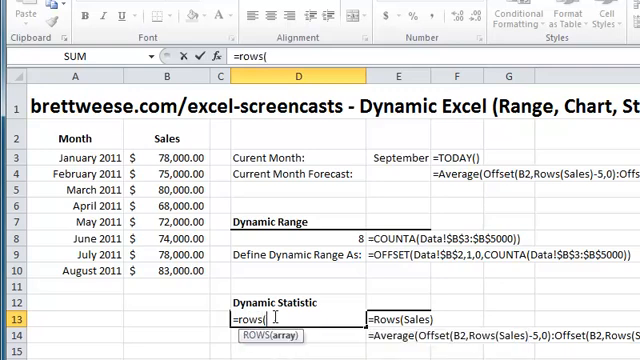
pyautogui.write('sales)')
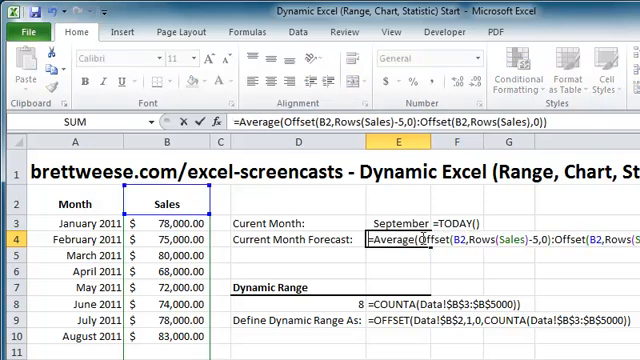
# Commit the AVERAGE/OFFSET rolling-average formula in the Current Month Forecast cell.
pyautogui.press('Enter')
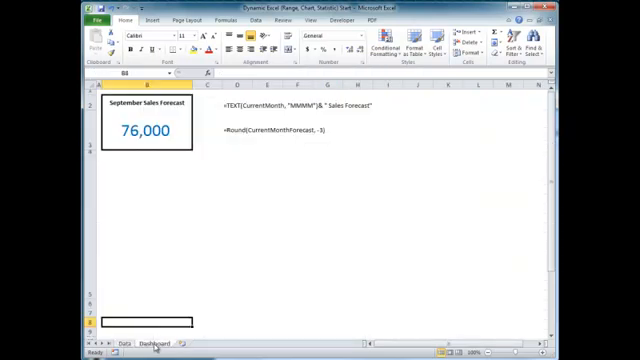
pyautogui.moveTo(136, 104)
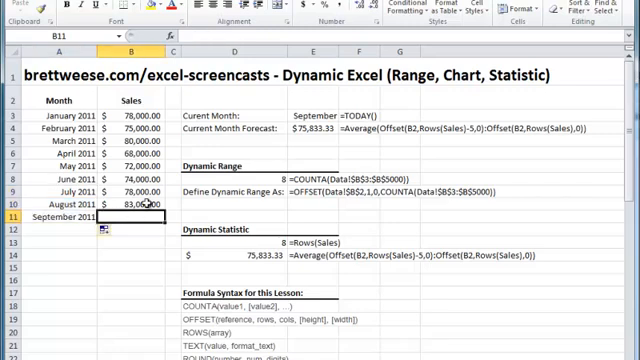
# Enter September 2011 sales of 92 and set the Current Month to 1/10/11.
pyautogui.write('92,000.00')
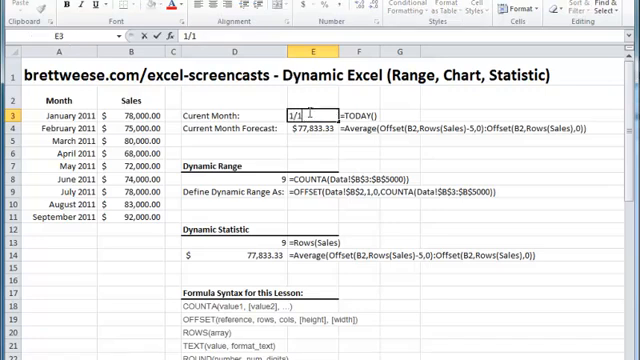
pyautogui.write('1/10/11')
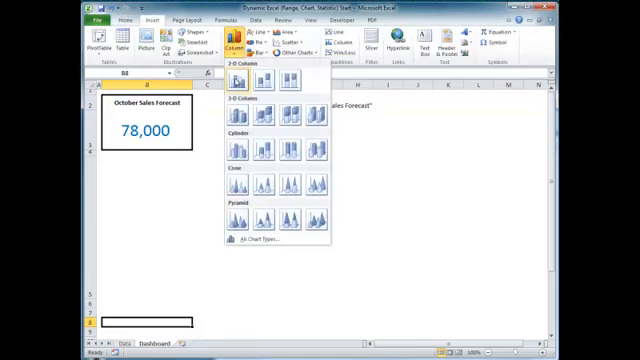
# Insert a 2-D clustered column chart of the Sales data on the Dashboard.
pyautogui.click(236, 84)
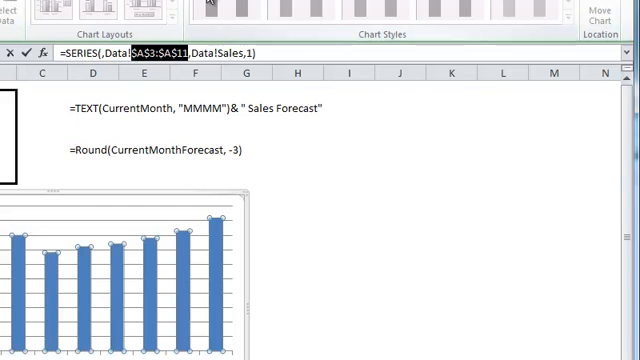
# Point the chart's SERIES category reference at the dynamic Data!Month range.
pyautogui.write('Month')
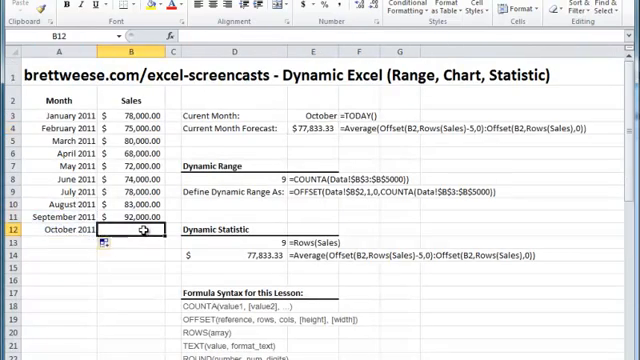
# Enter an October 2011 sales figure of 70 in the monthly sales table.
pyautogui.write('70,000.00')
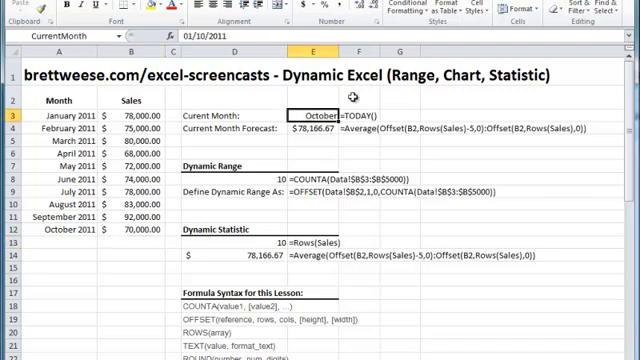
# Set the Current Month to 1/11 so the forecast recalculates for November.
pyautogui.write('1/11')
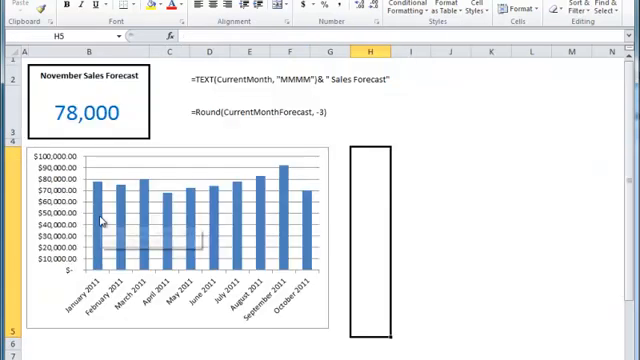
pyautogui.moveTo(76, 218)
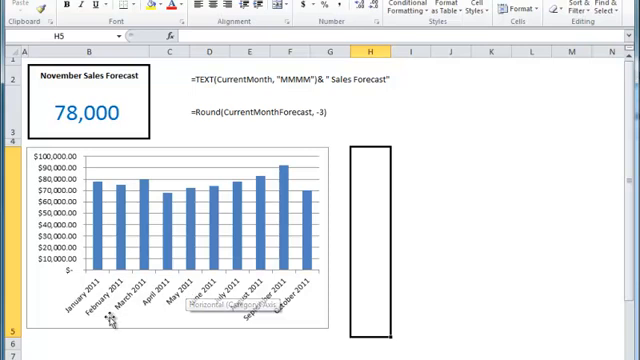
pyautogui.moveTo(144, 206)
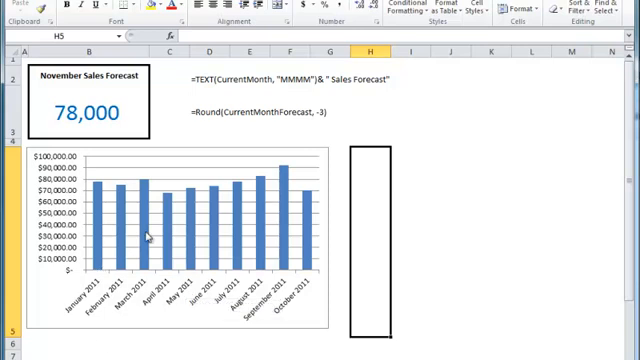